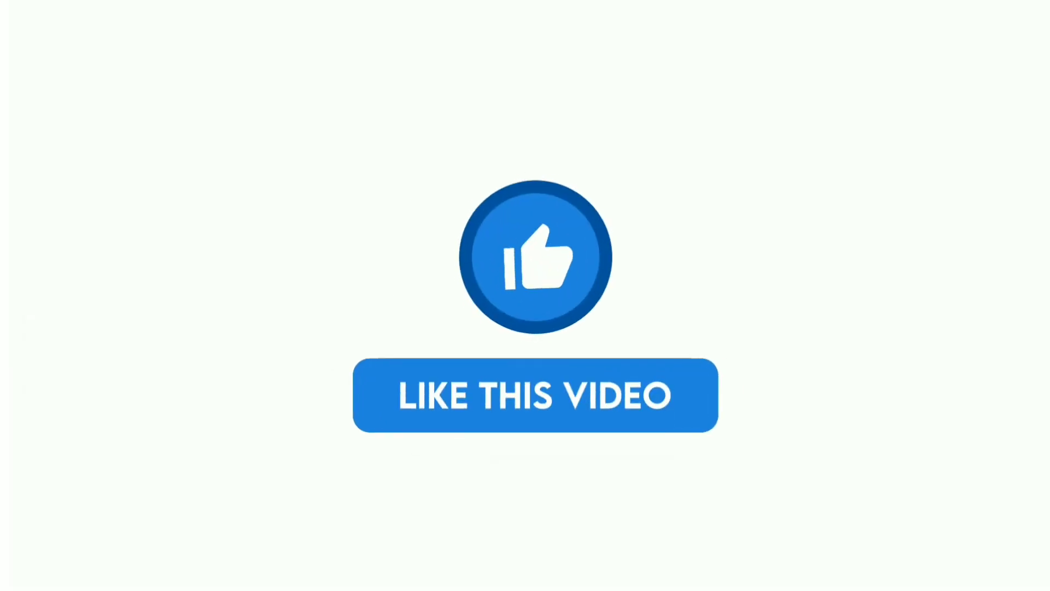
# Step: Click the blue LIKE THIS VIDEO banner so it turns grey and reads LIKED
pyautogui.click(535, 395)
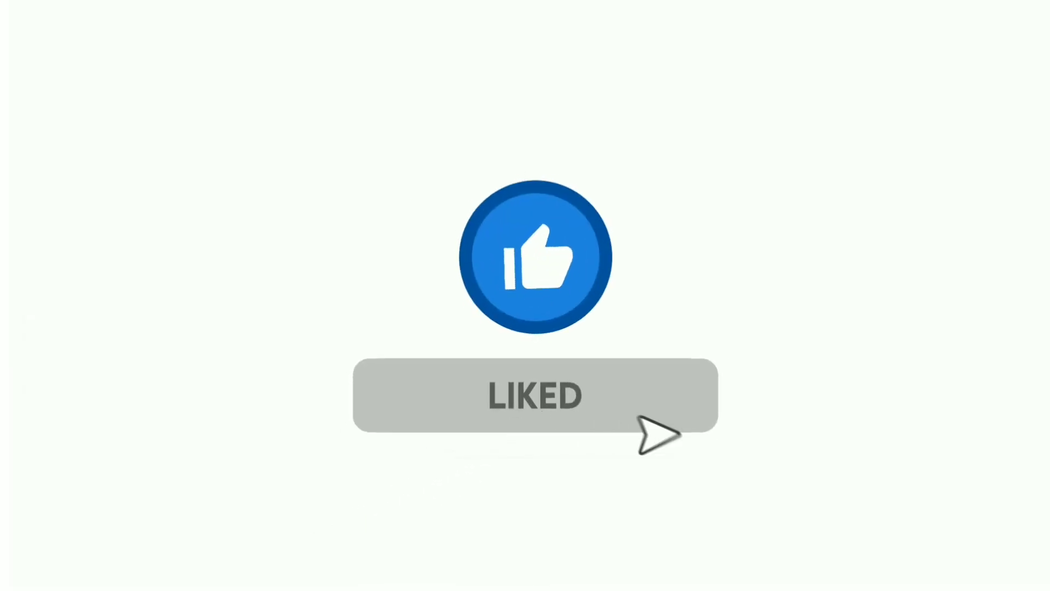